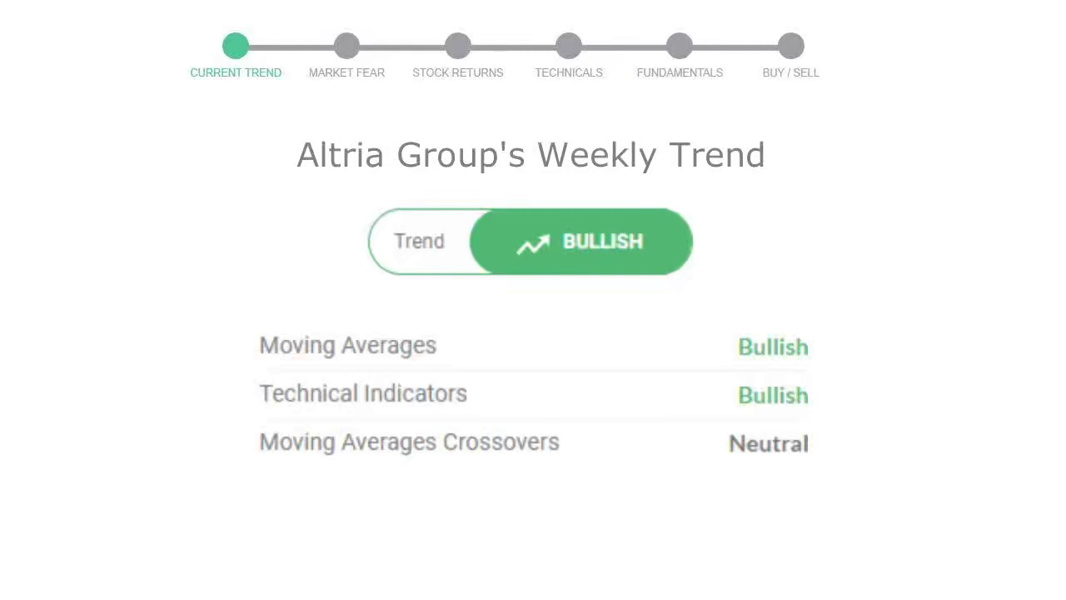
click(347, 46)
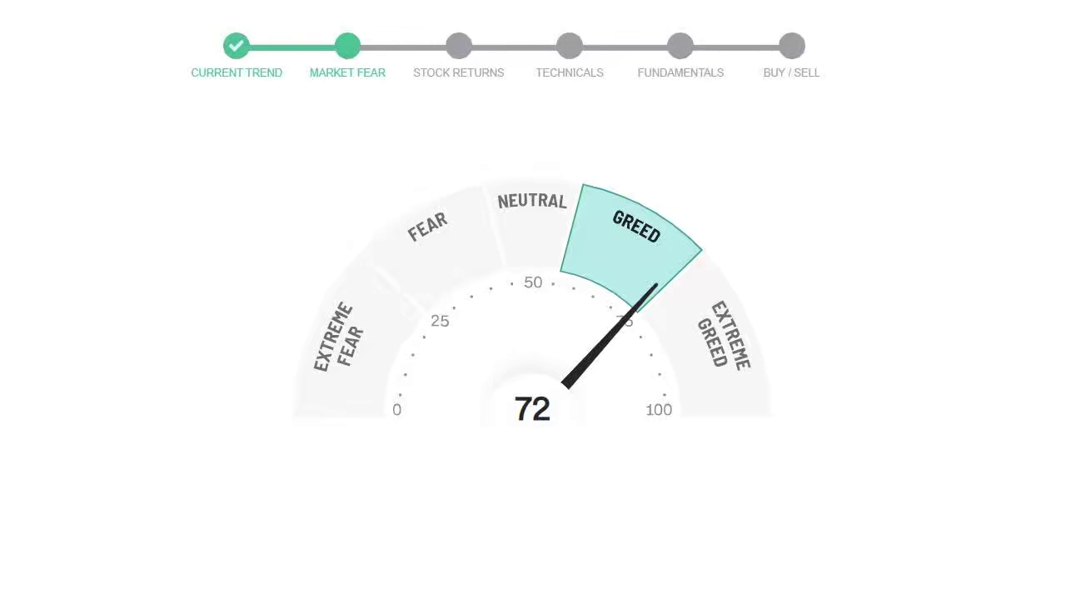
click(458, 46)
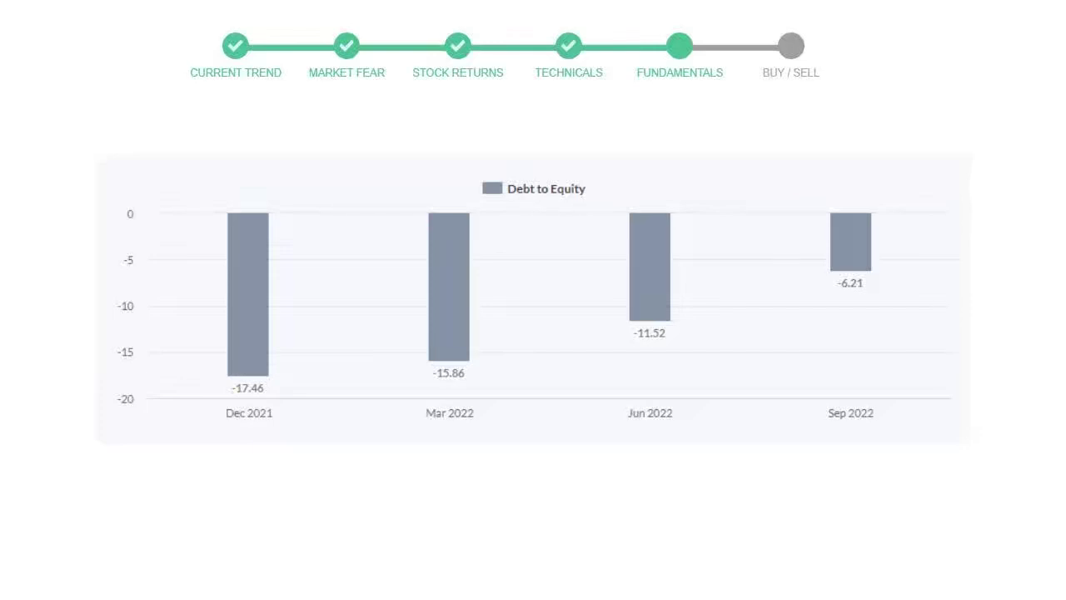
click(790, 46)
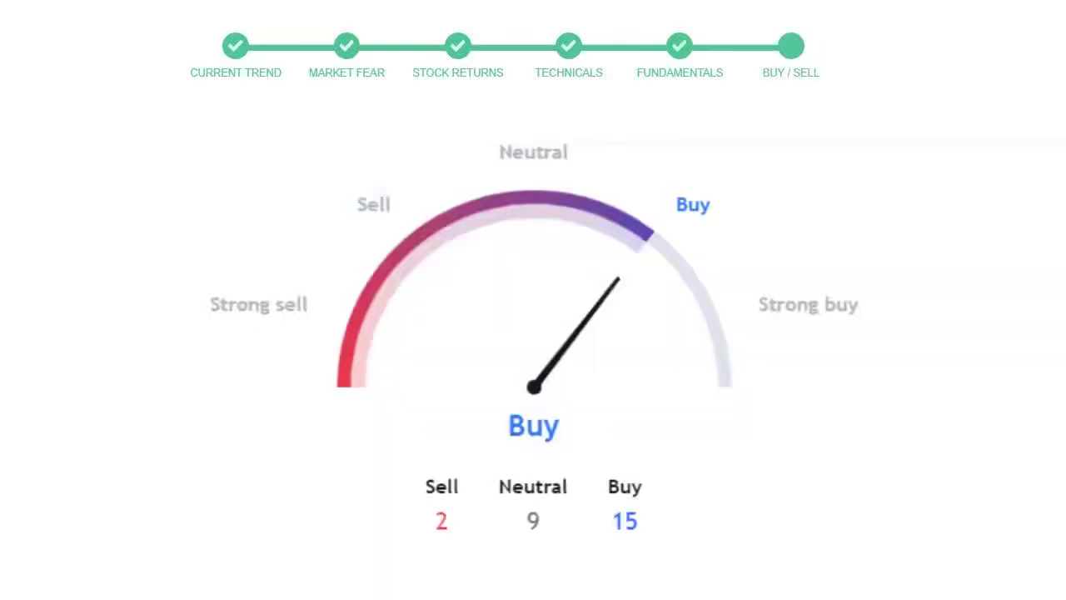